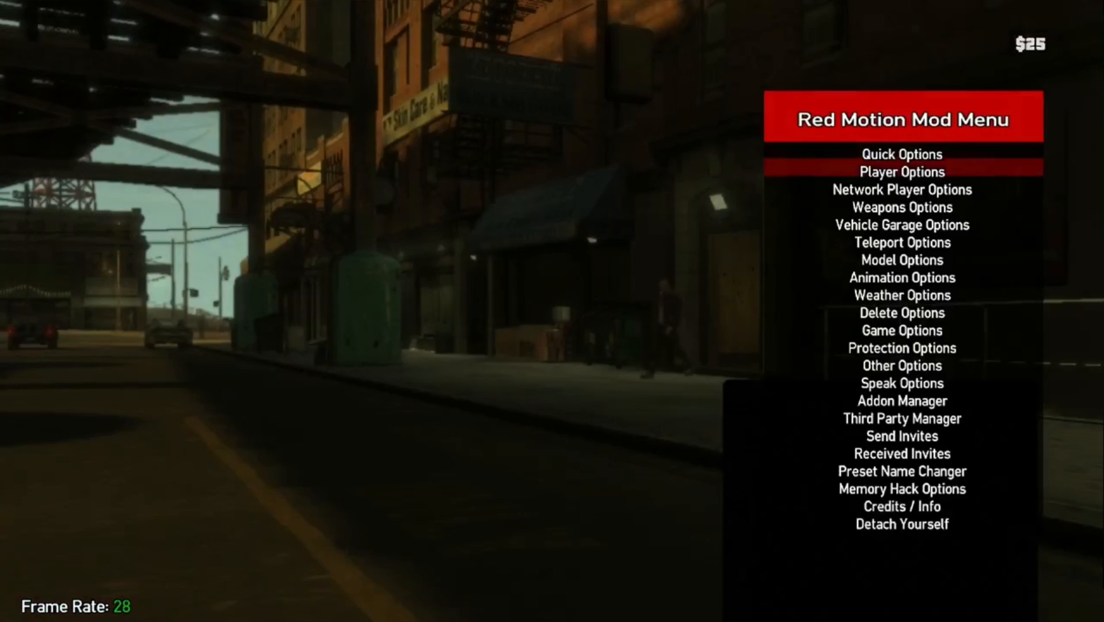
Leave the GTA IV mod menu and scroll the XMB to Enable HEN (ON).
{"action": "key", "text": "down"}
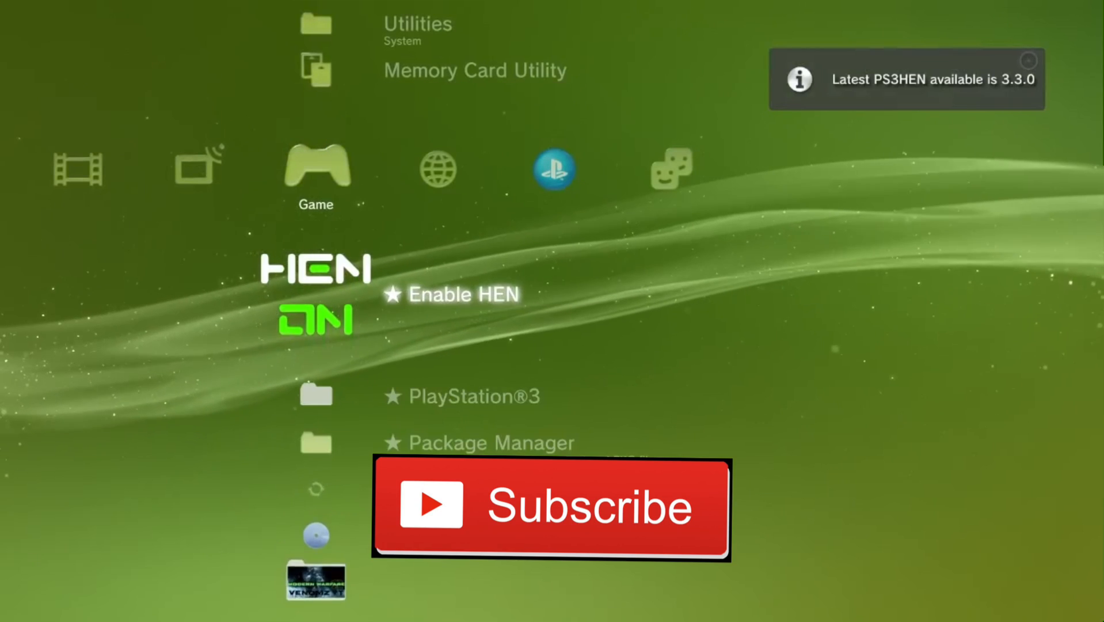
{"action": "scroll", "scroll_direction": "down", "scroll_amount": 3}
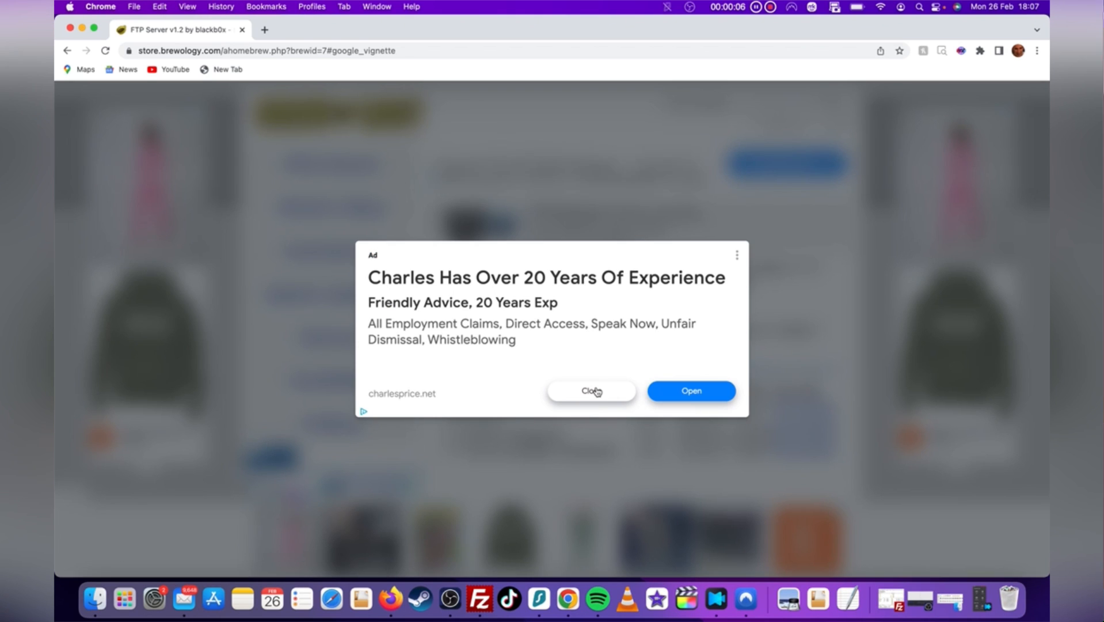
Close the ad popup covering Brewology's FTP Server v1.2 download page.
{"action": "left_click", "coordinate": [590, 391]}
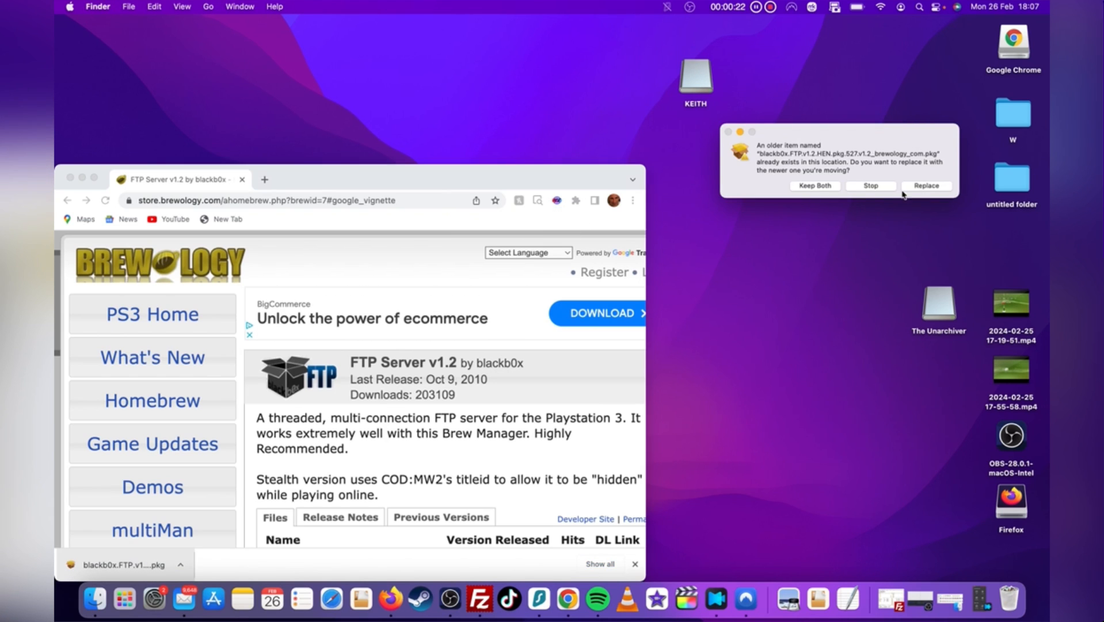
Replace the older FTP Server package copy and open the KEITH drive.
{"action": "left_click", "coordinate": [925, 186]}
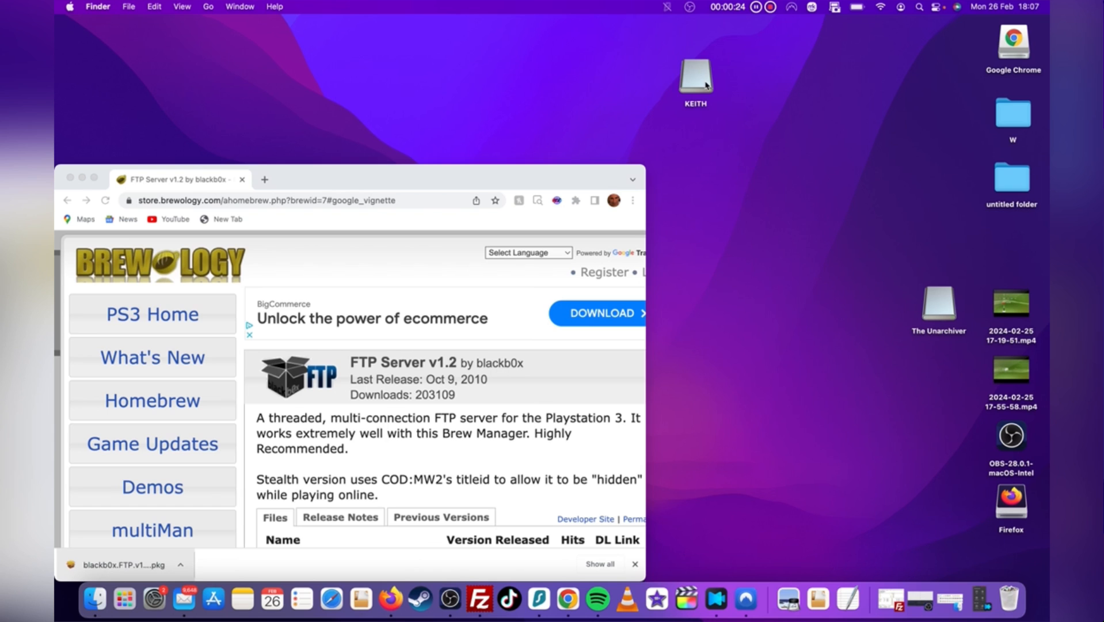
{"action": "double_click", "coordinate": [695, 76]}
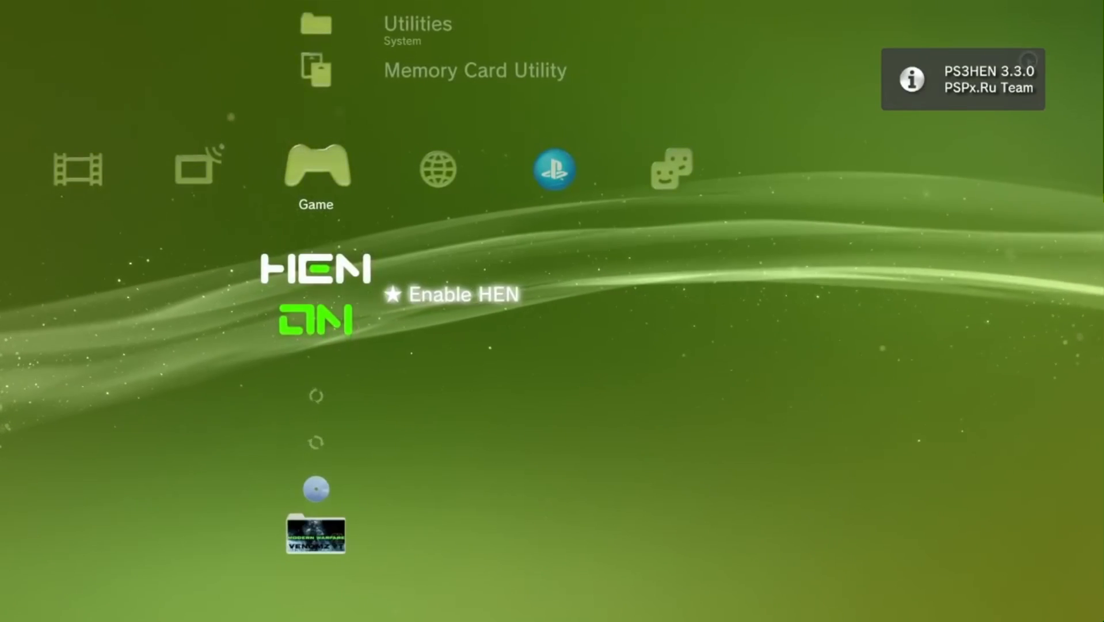
Select Enable HEN in the XMB Game column to start PS3HEN 3.3.0.
{"action": "left_click", "coordinate": [464, 294]}
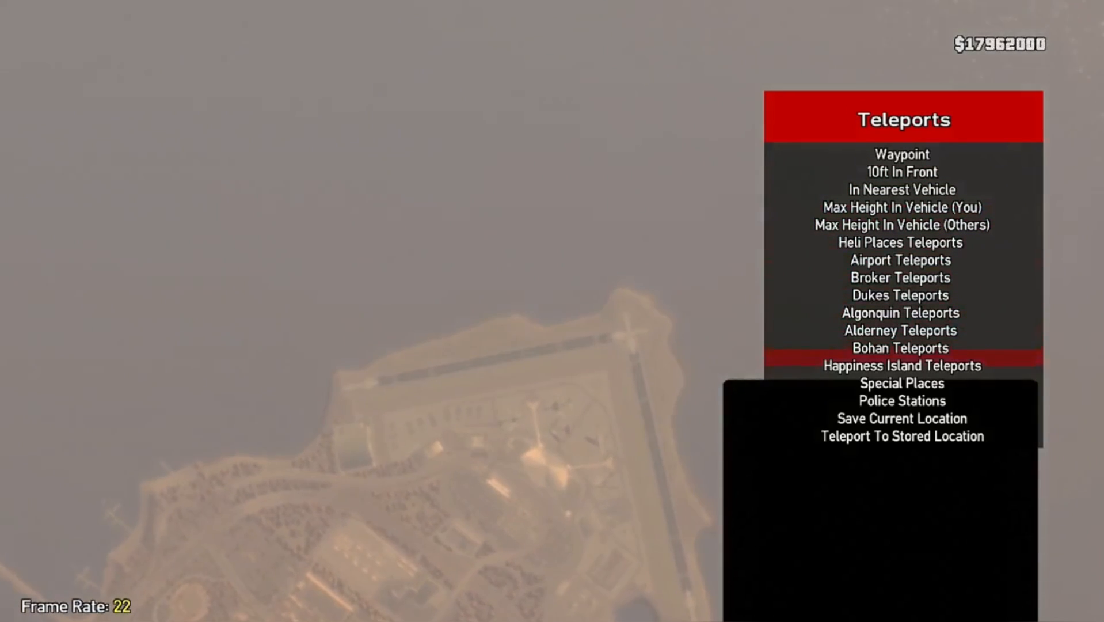
Select Happiness Island Teleports in the GTA IV mod menu's Teleports list.
{"action": "left_click", "coordinate": [902, 365]}
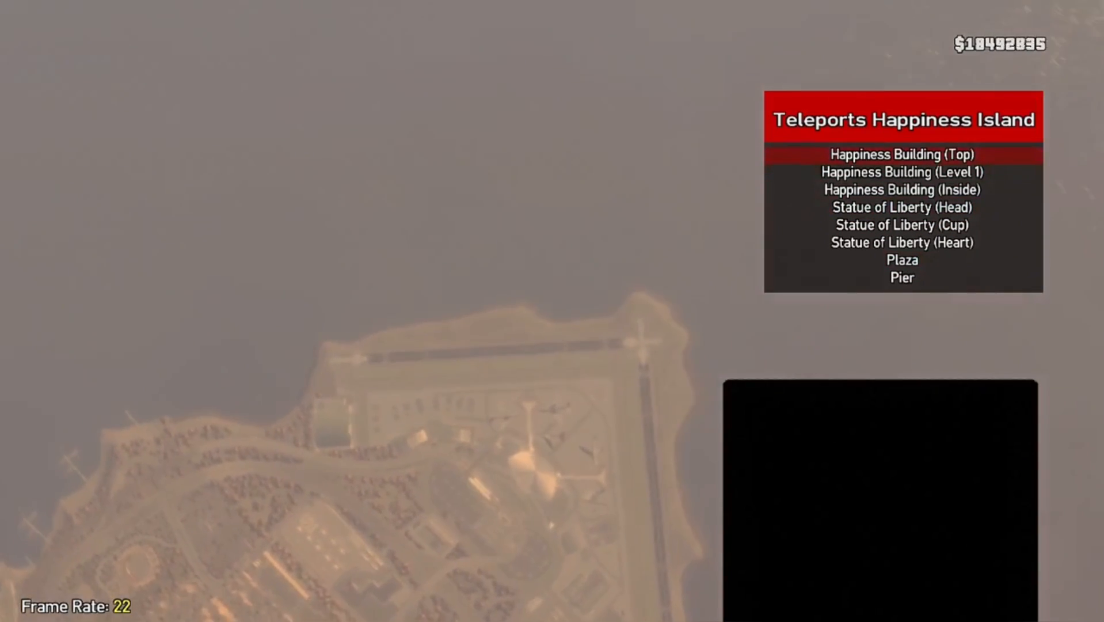